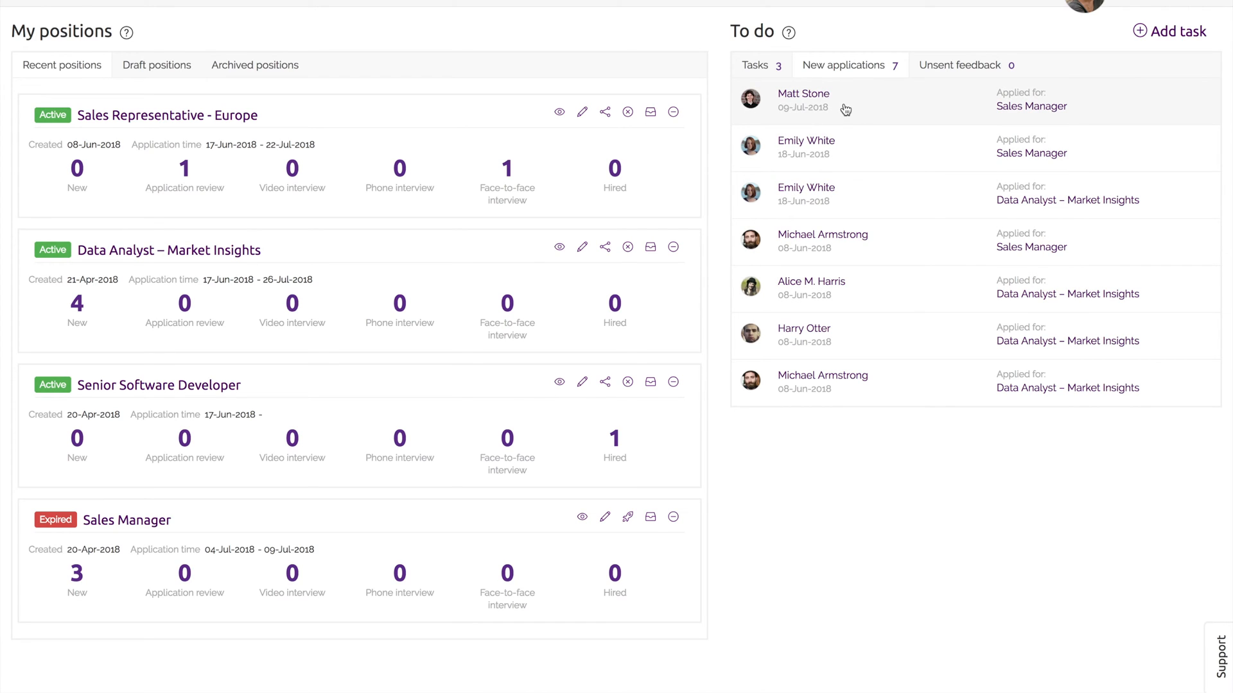
{"action": "left_click", "coordinate": [803, 100]}
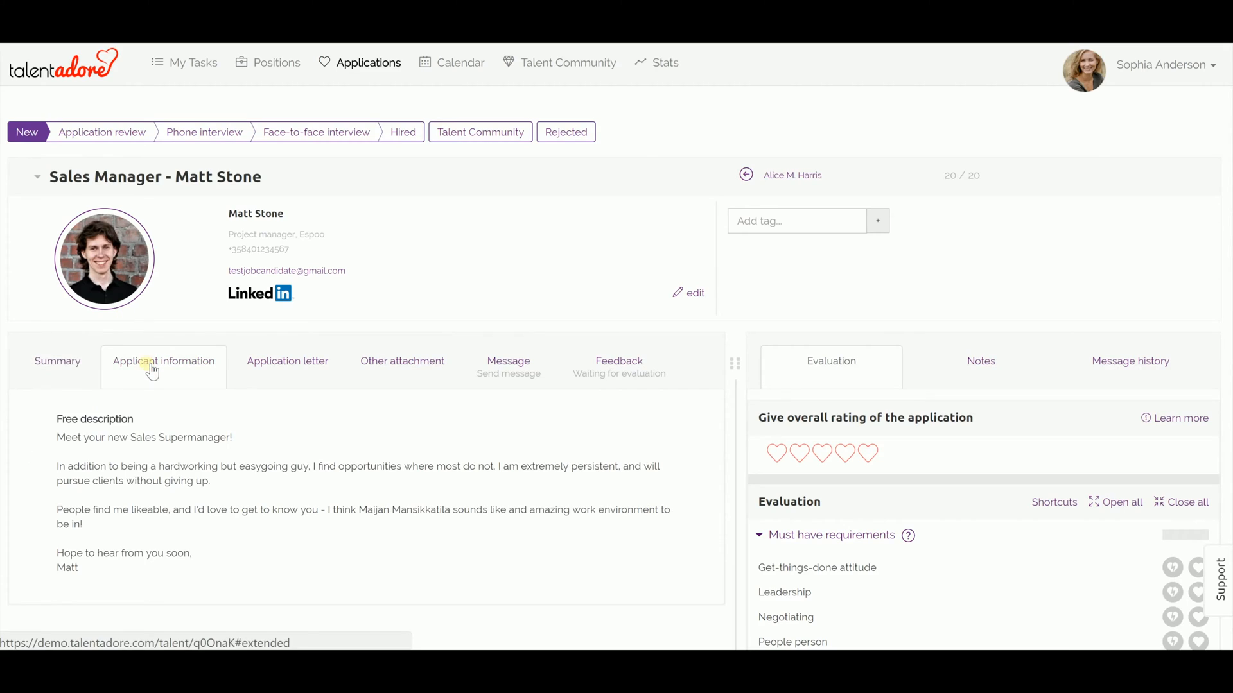
{"action": "left_click", "coordinate": [287, 360]}
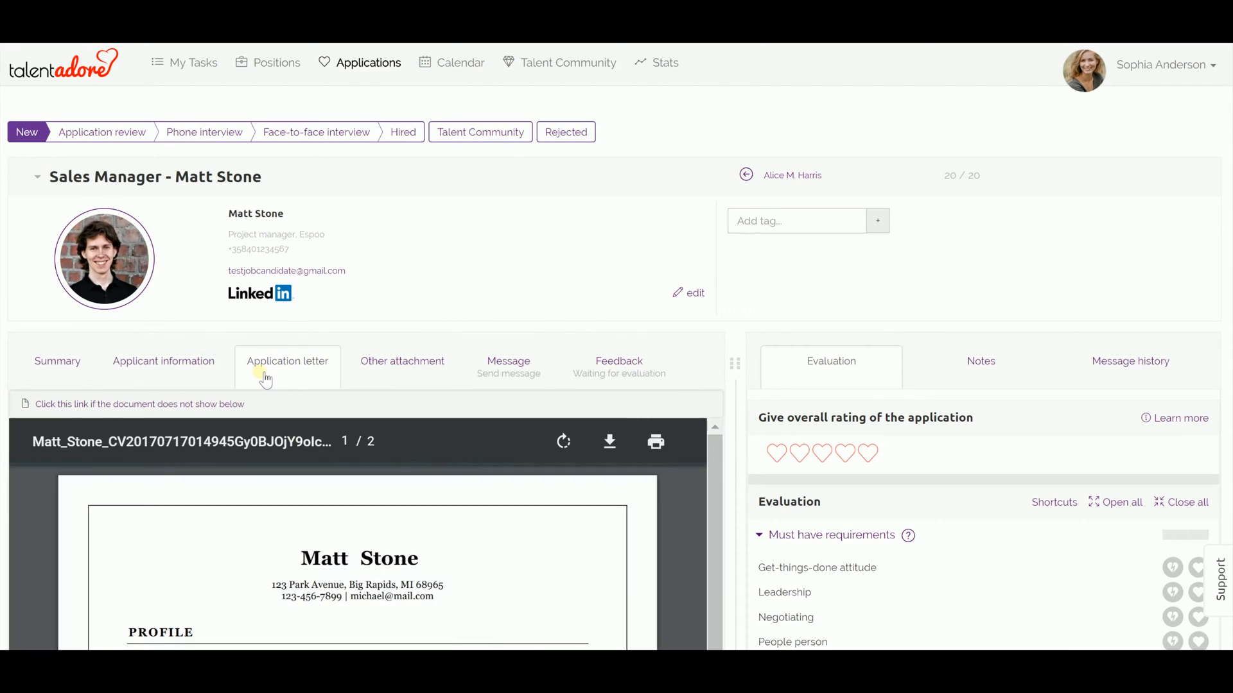
{"action": "left_click", "coordinate": [402, 361]}
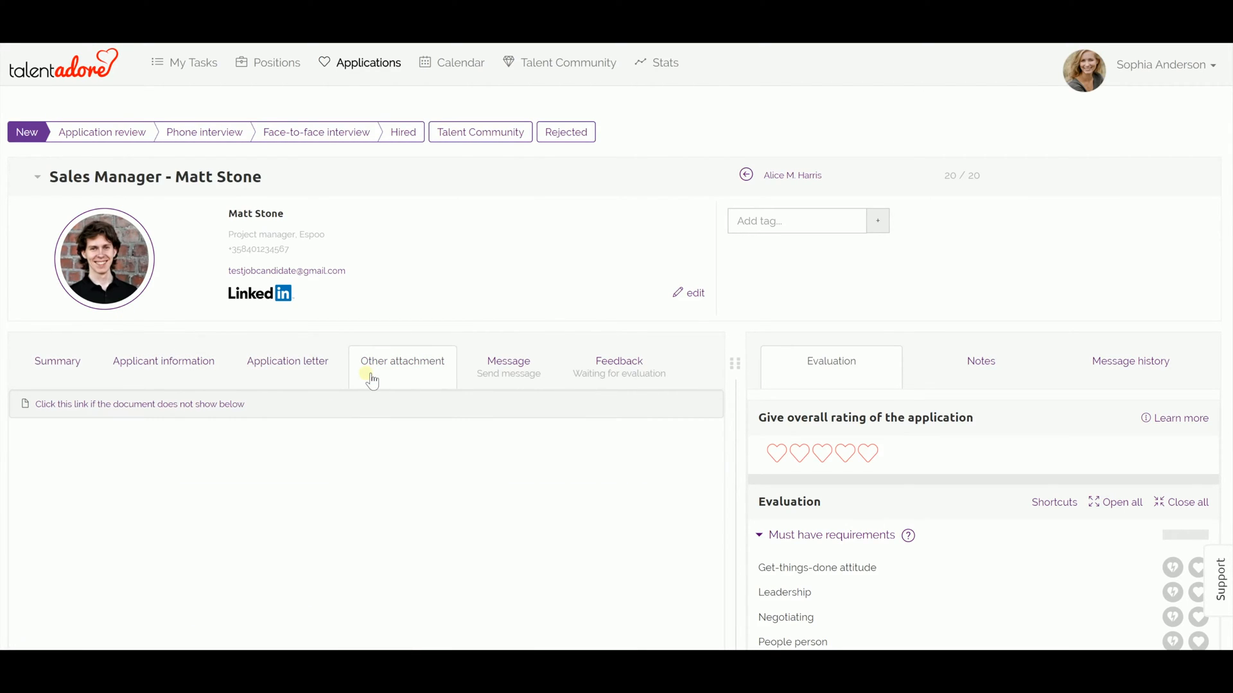
{"action": "left_click", "coordinate": [402, 361]}
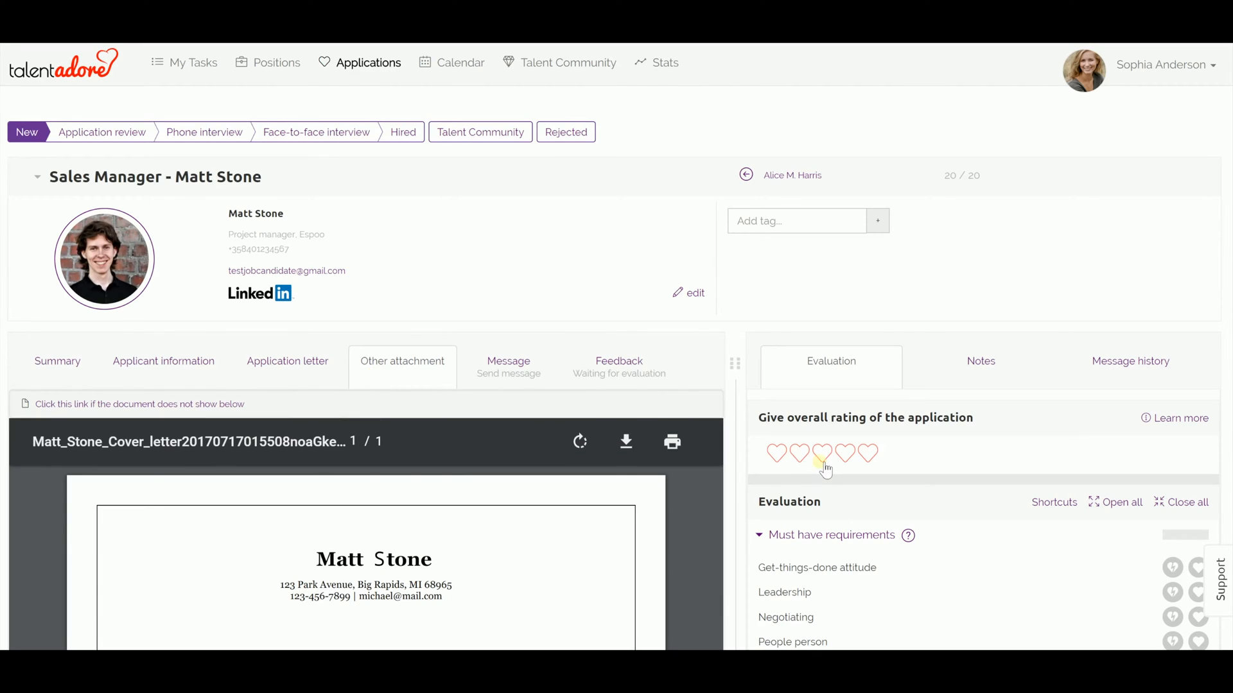
{"action": "left_click", "coordinate": [822, 453]}
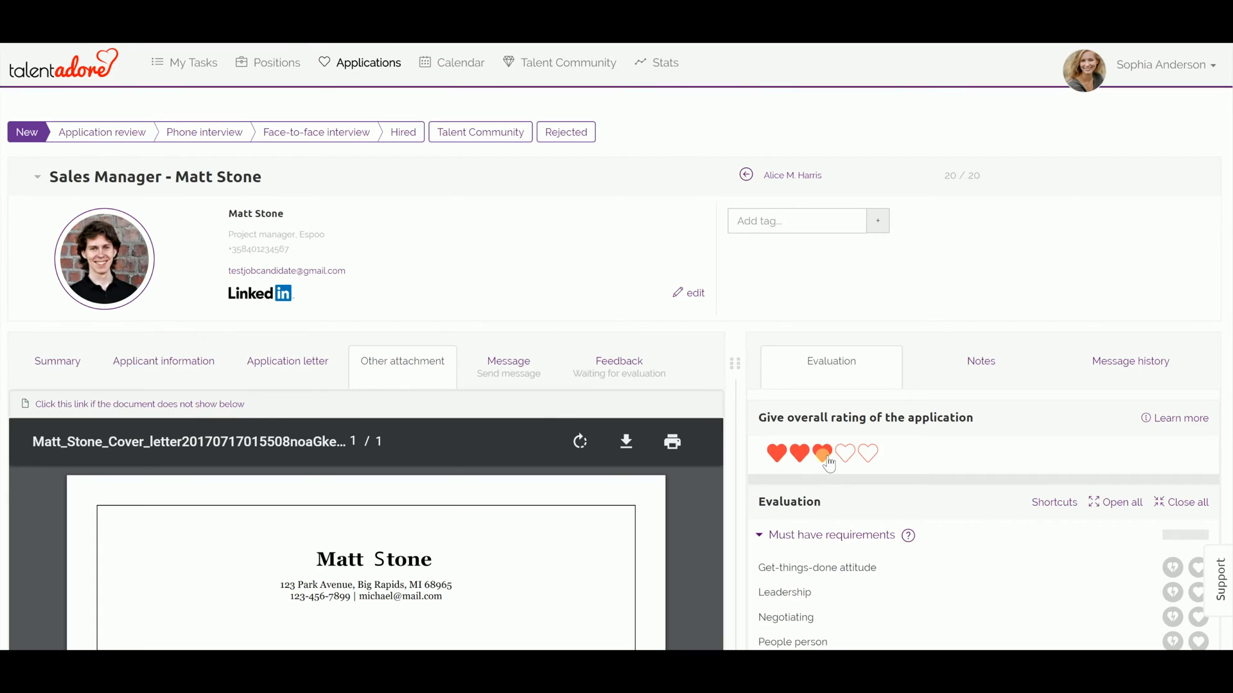
{"action": "left_click", "coordinate": [822, 453]}
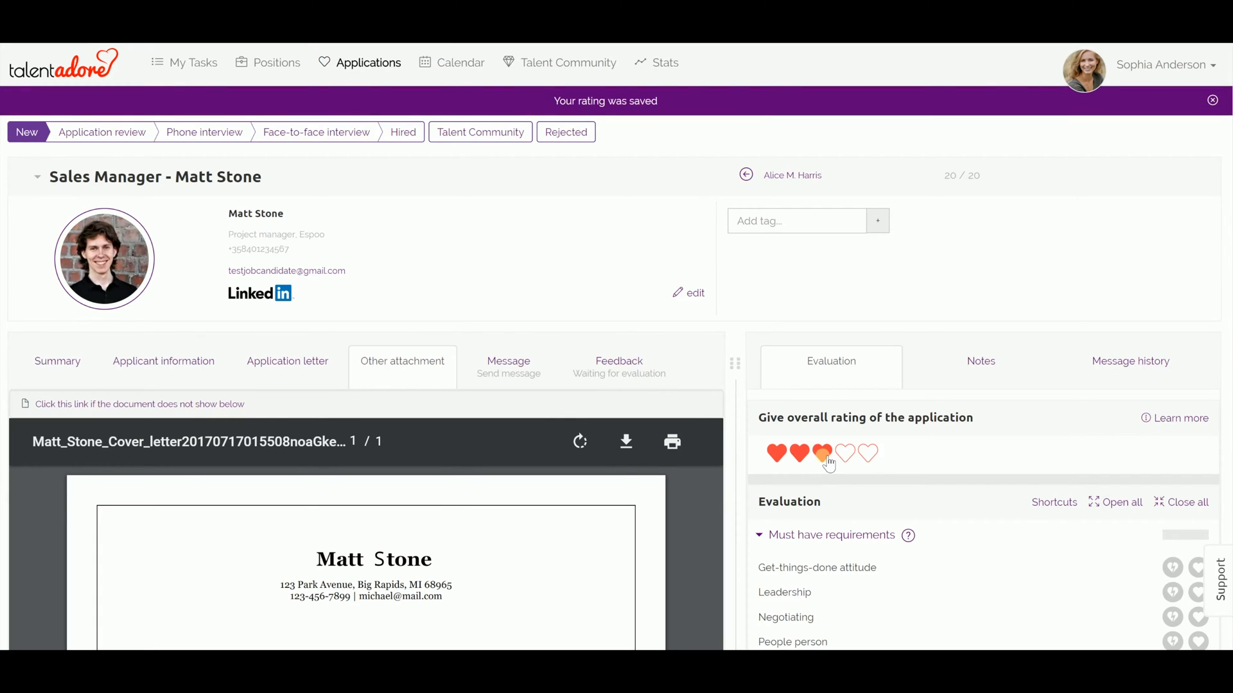
{"action": "left_click", "coordinate": [822, 453]}
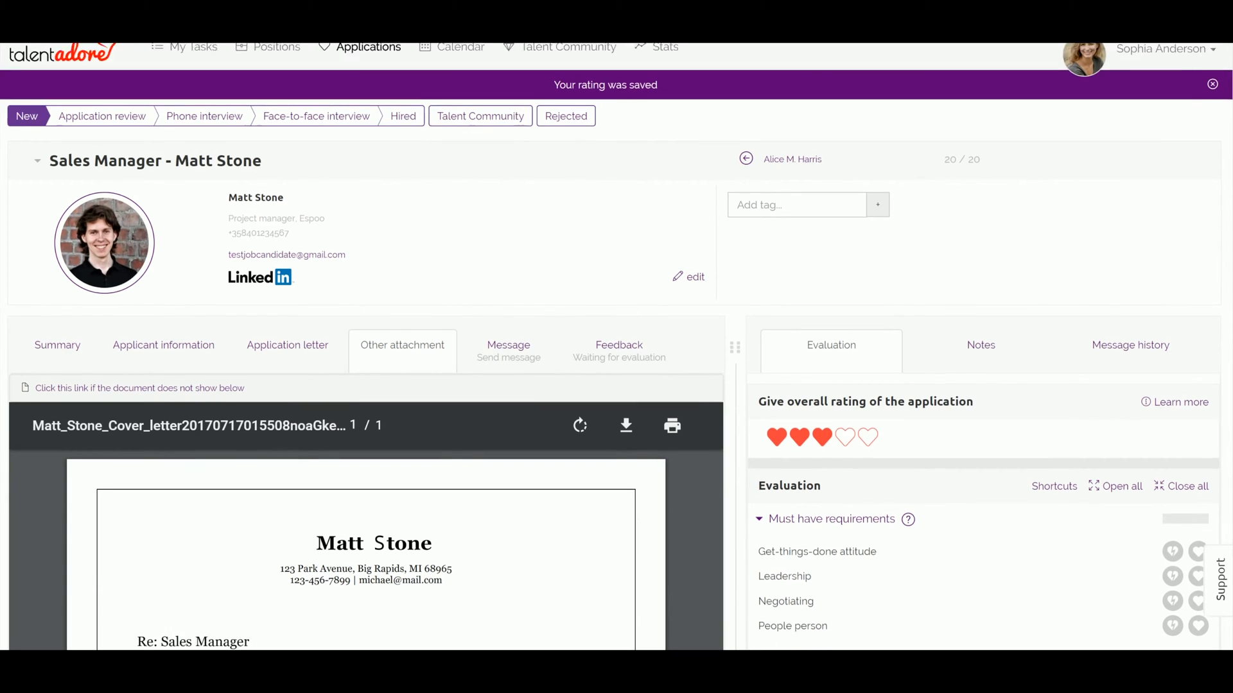
{"action": "scroll", "scroll_direction": "down", "scroll_amount": 3}
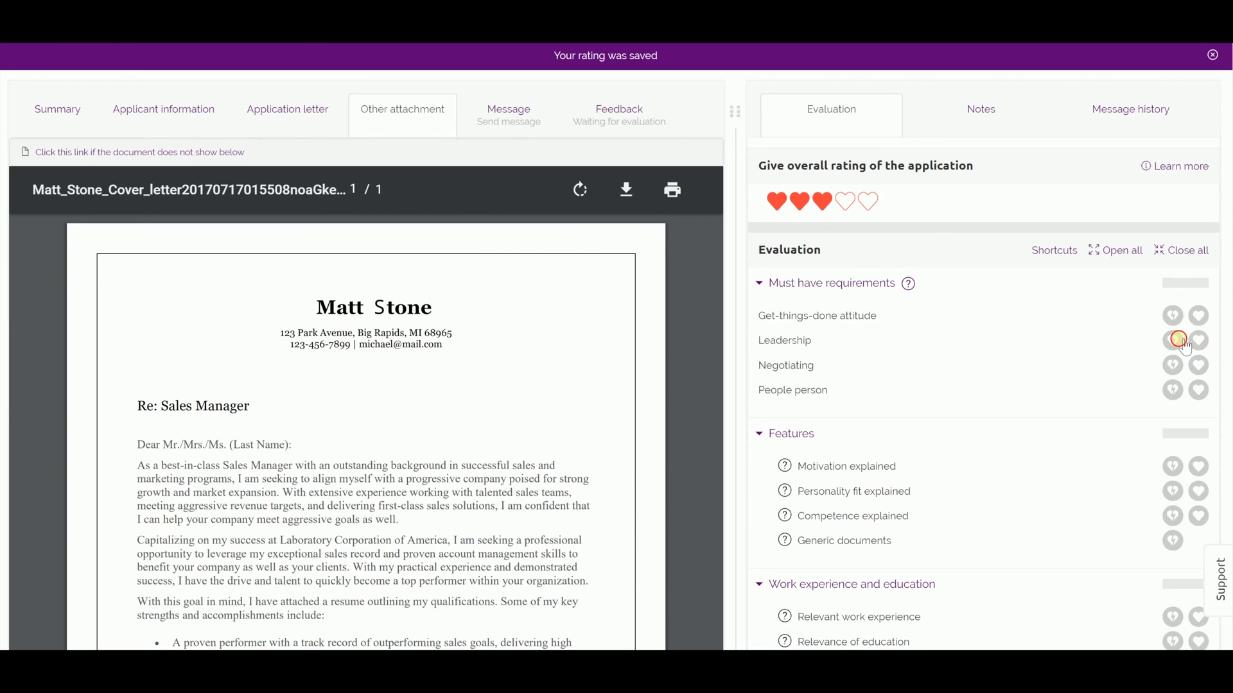
Mark Leadership and Negotiating as lacking, People person and Get-things-done attitude as met
{"action": "left_click", "coordinate": [1172, 340]}
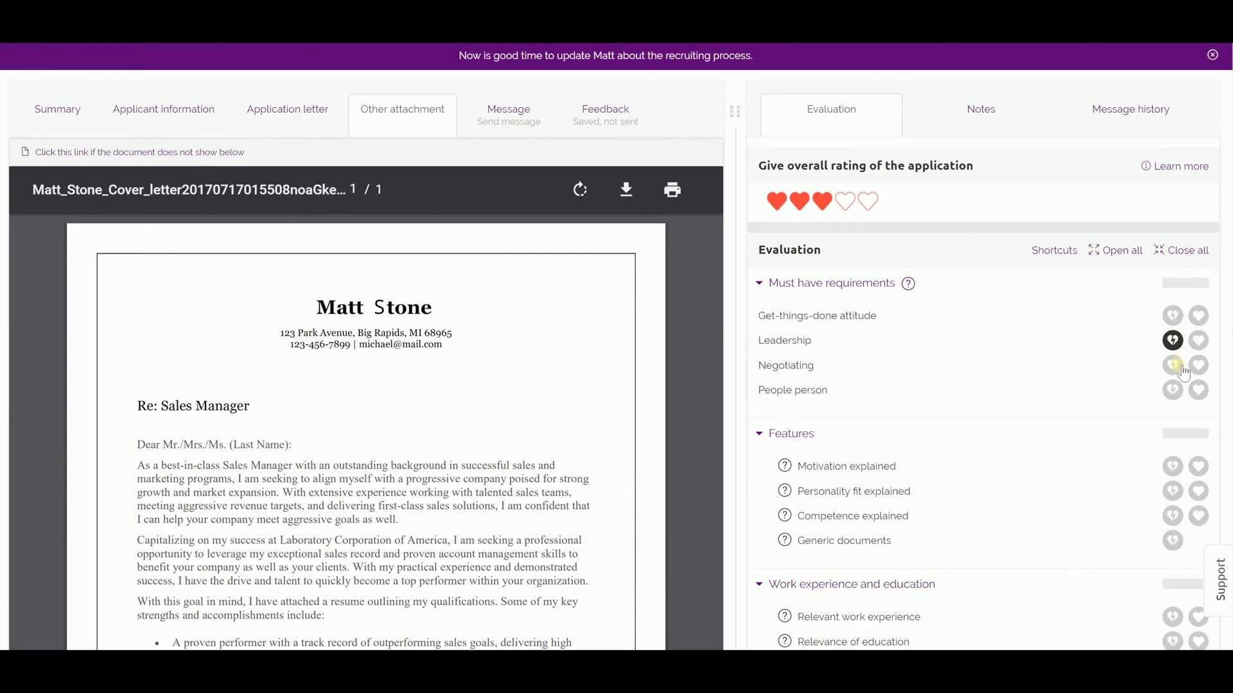
{"action": "left_click", "coordinate": [1172, 365]}
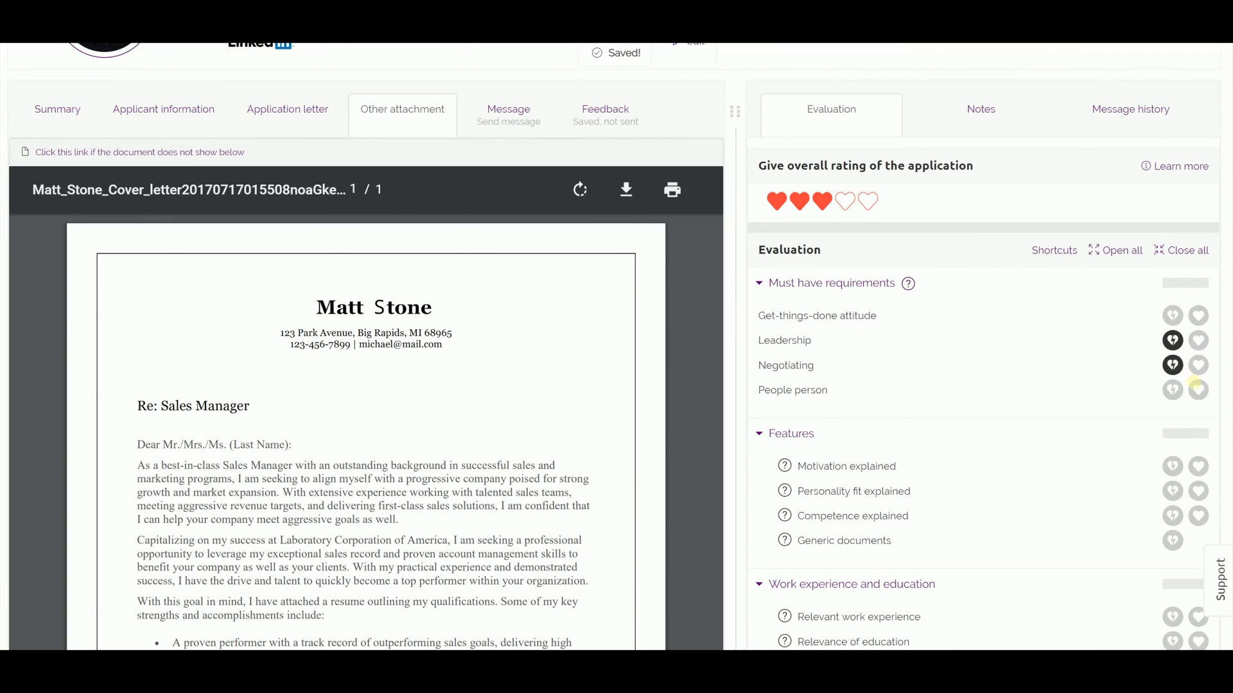
{"action": "left_click", "coordinate": [1198, 390]}
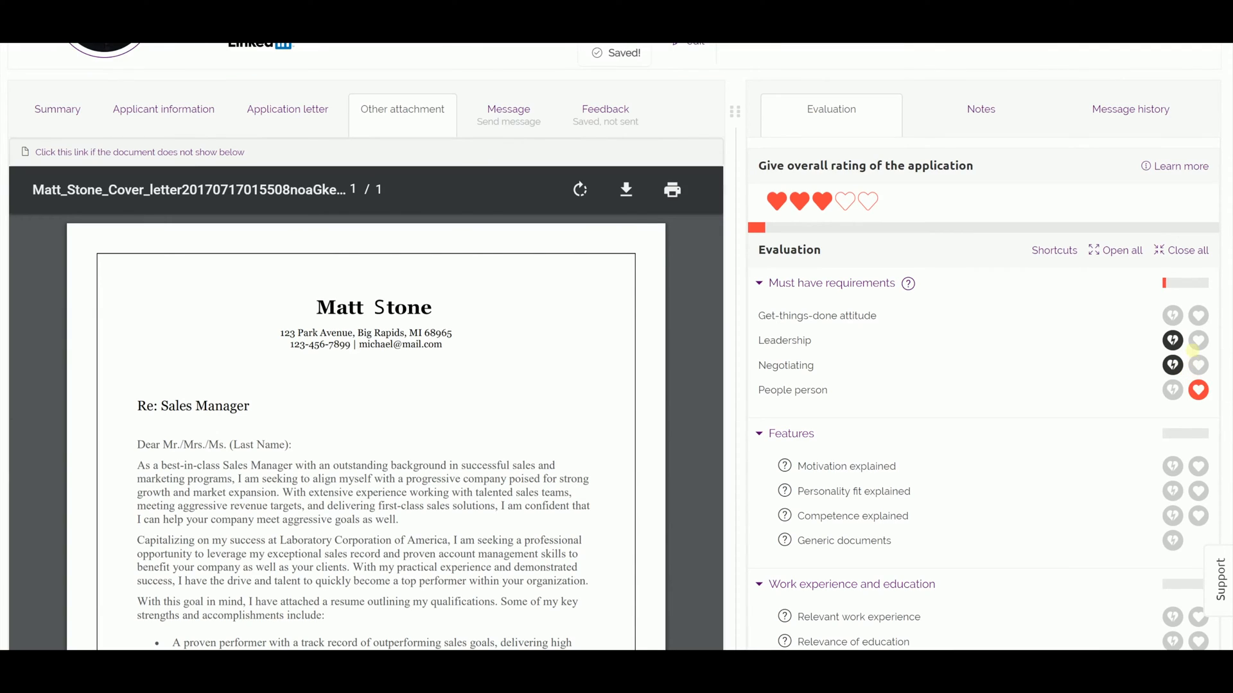
{"action": "left_click", "coordinate": [1198, 315]}
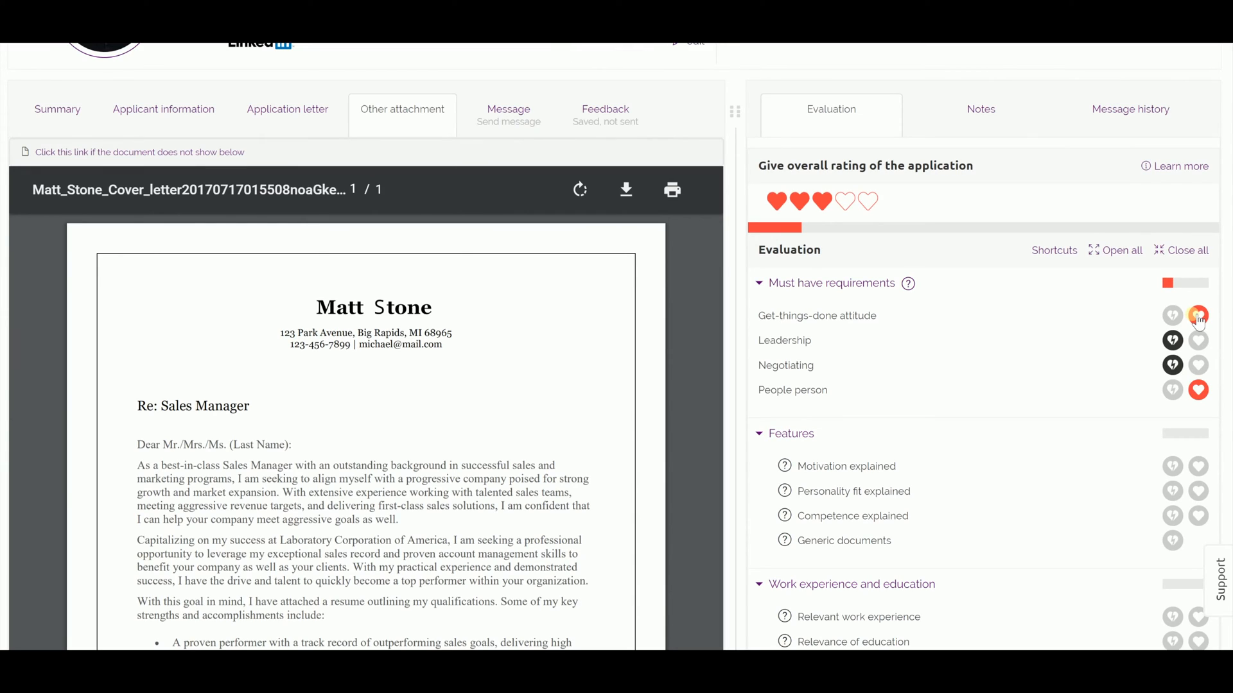
{"action": "left_click", "coordinate": [1198, 316]}
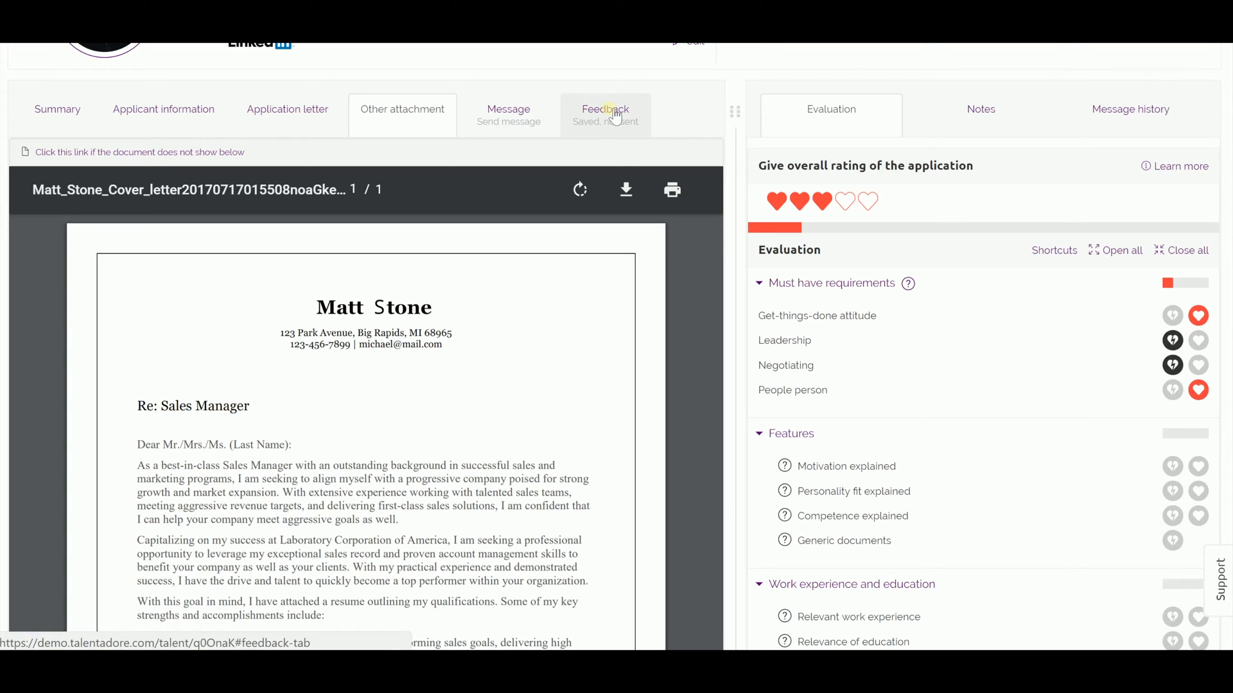
Draft the rejection feedback email, marking Relevant work experience lacking and international experience positive
{"action": "left_click", "coordinate": [605, 109]}
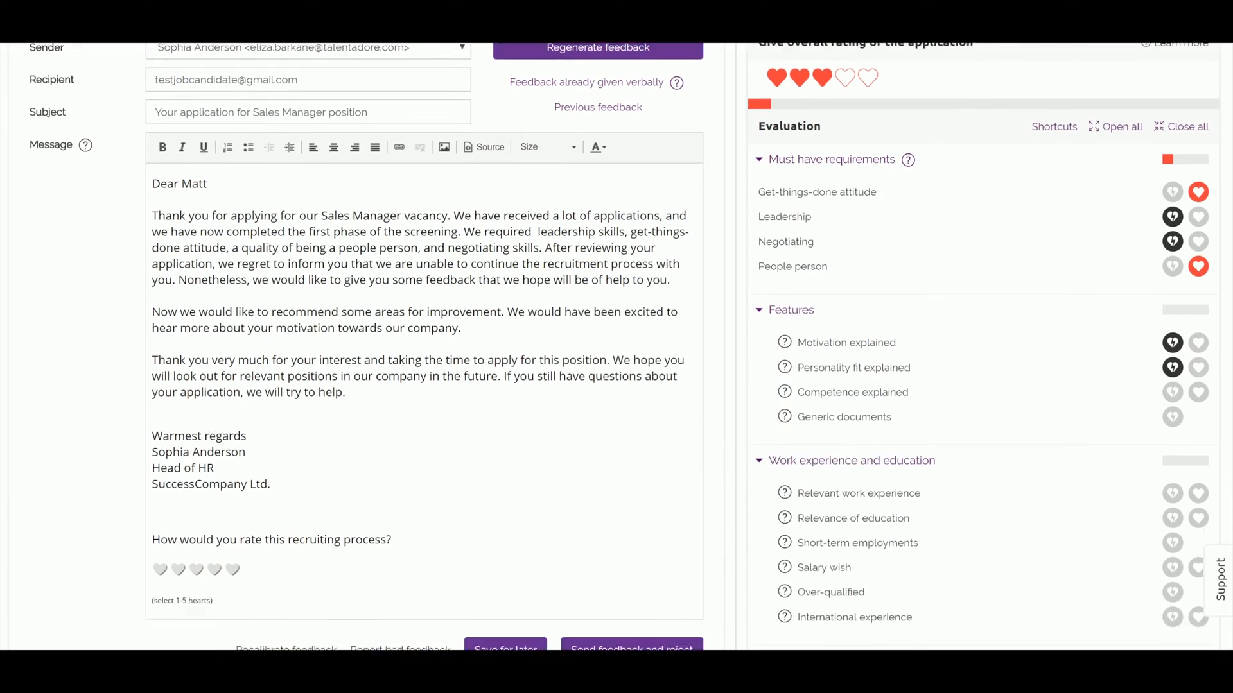
{"action": "scroll", "scroll_direction": "down", "scroll_amount": 3}
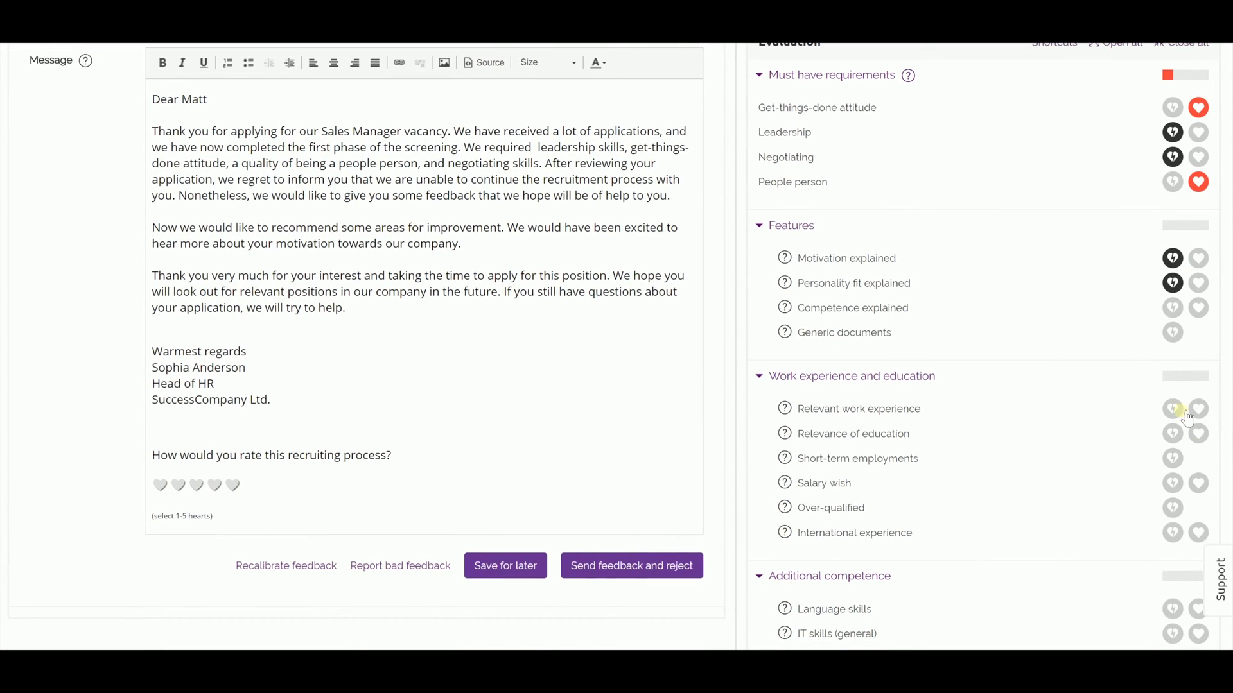
{"action": "left_click", "coordinate": [1173, 409]}
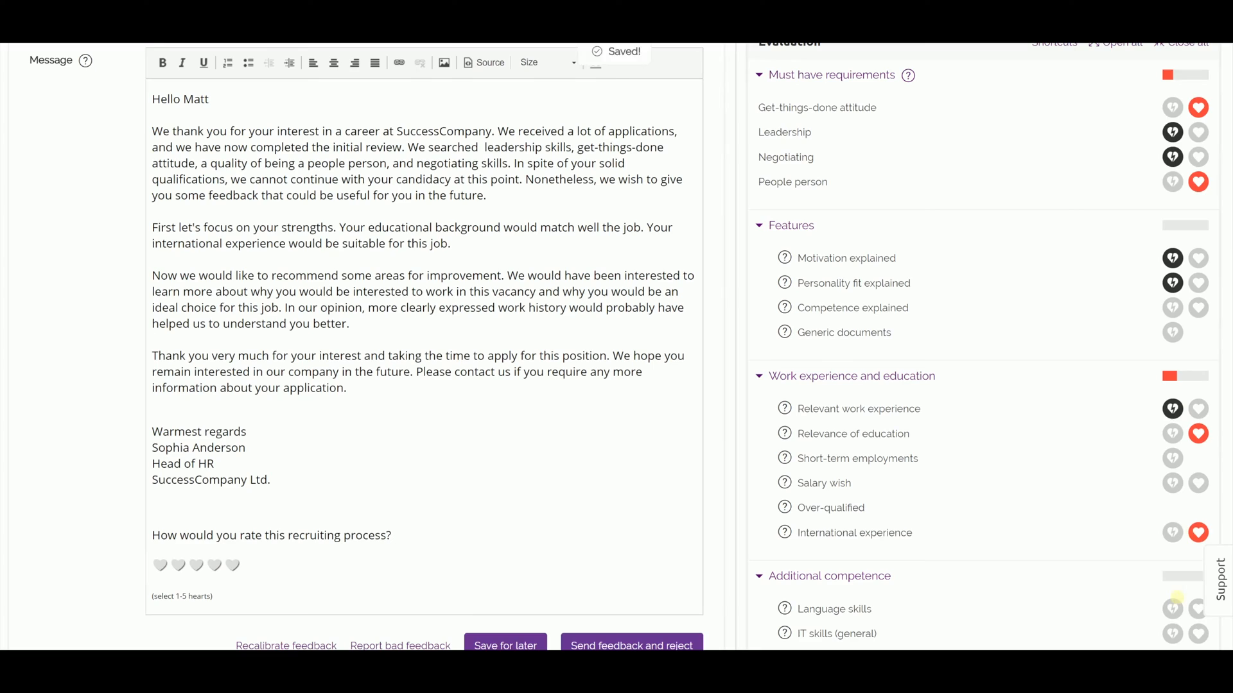
{"action": "left_click", "coordinate": [1199, 609]}
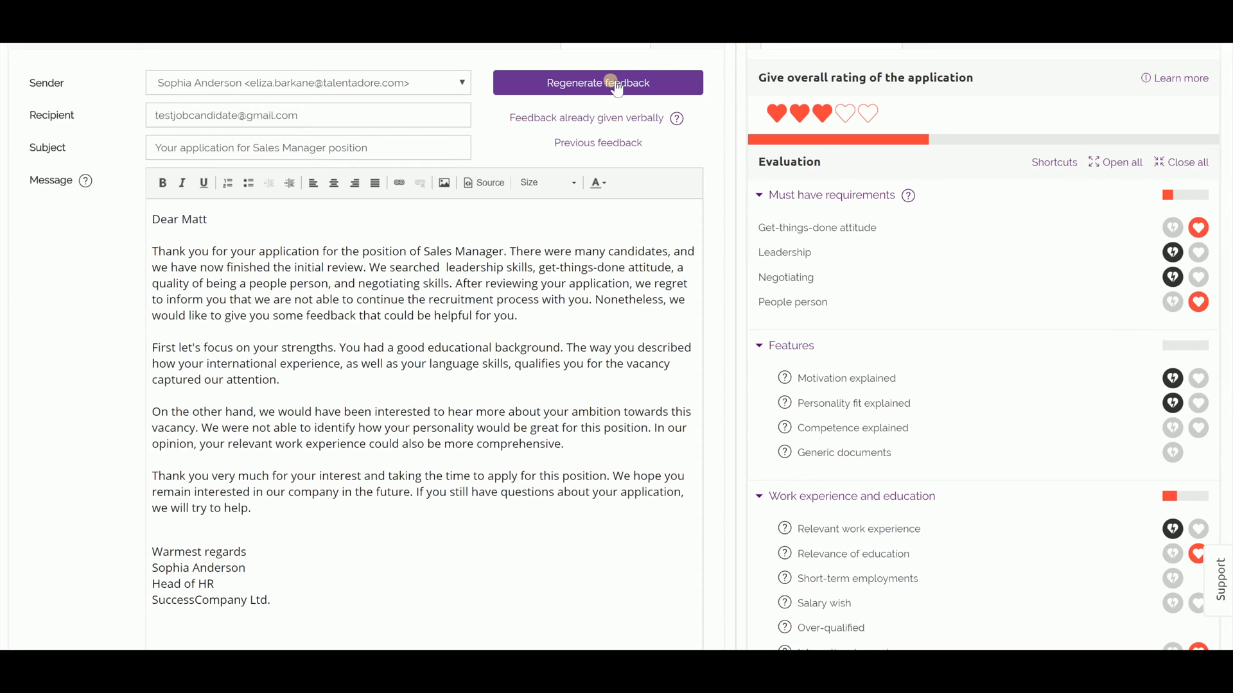
Regenerate the feedback email three times and review the rating question at its end
{"action": "left_click", "coordinate": [597, 82]}
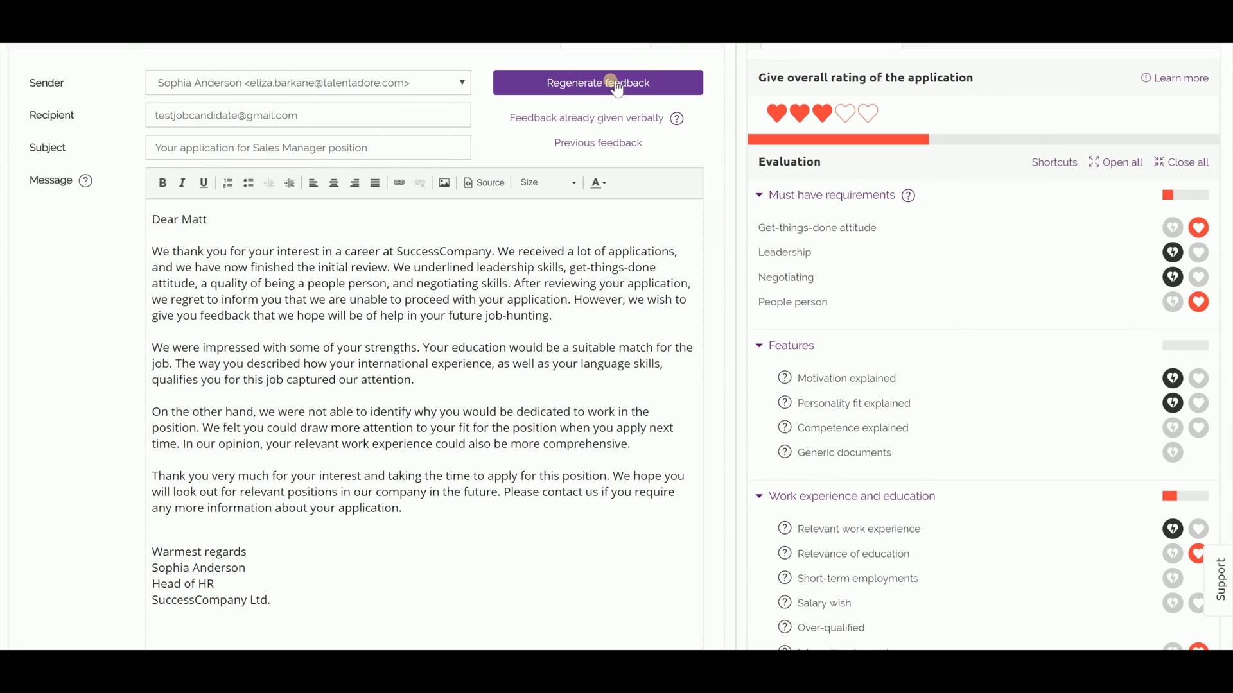
{"action": "left_click", "coordinate": [597, 83]}
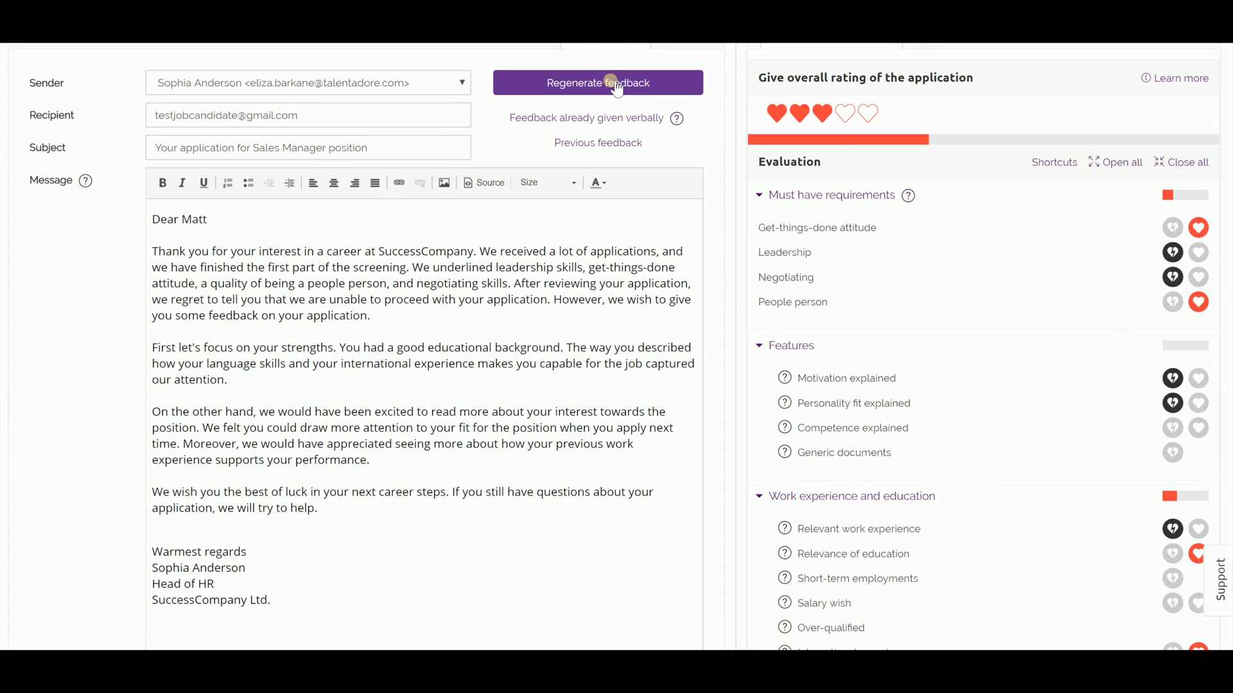
{"action": "left_click", "coordinate": [597, 82]}
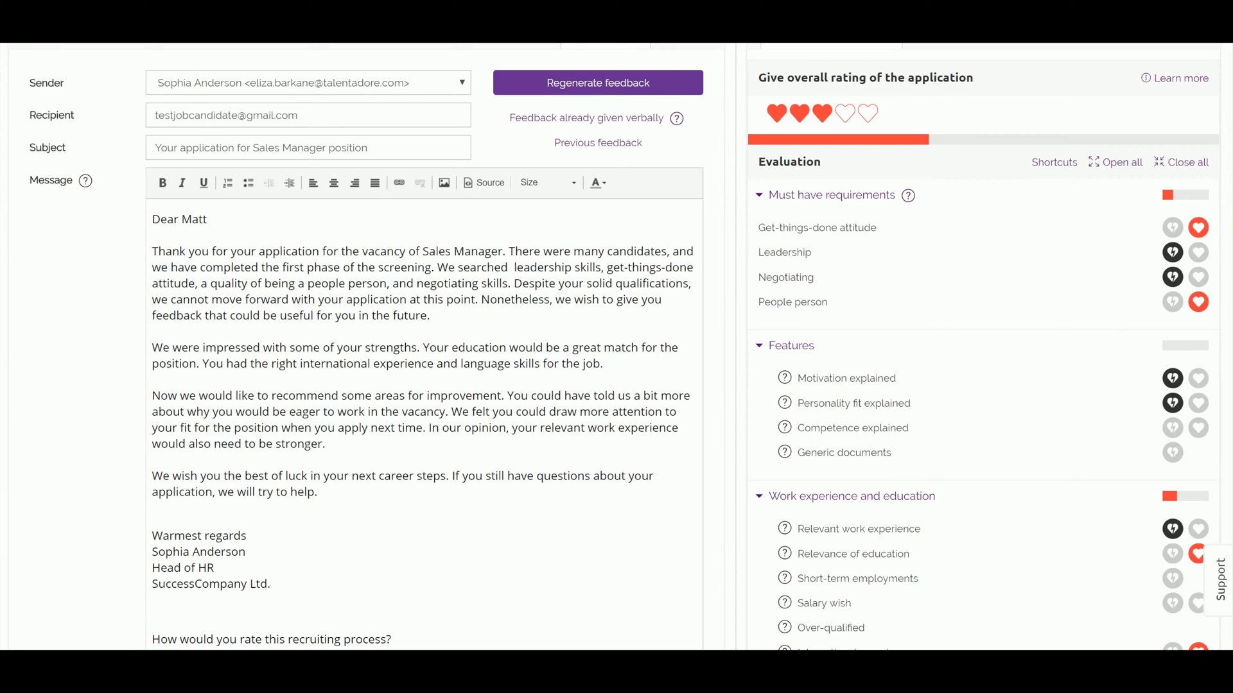
{"action": "scroll", "scroll_direction": "down", "scroll_amount": 3}
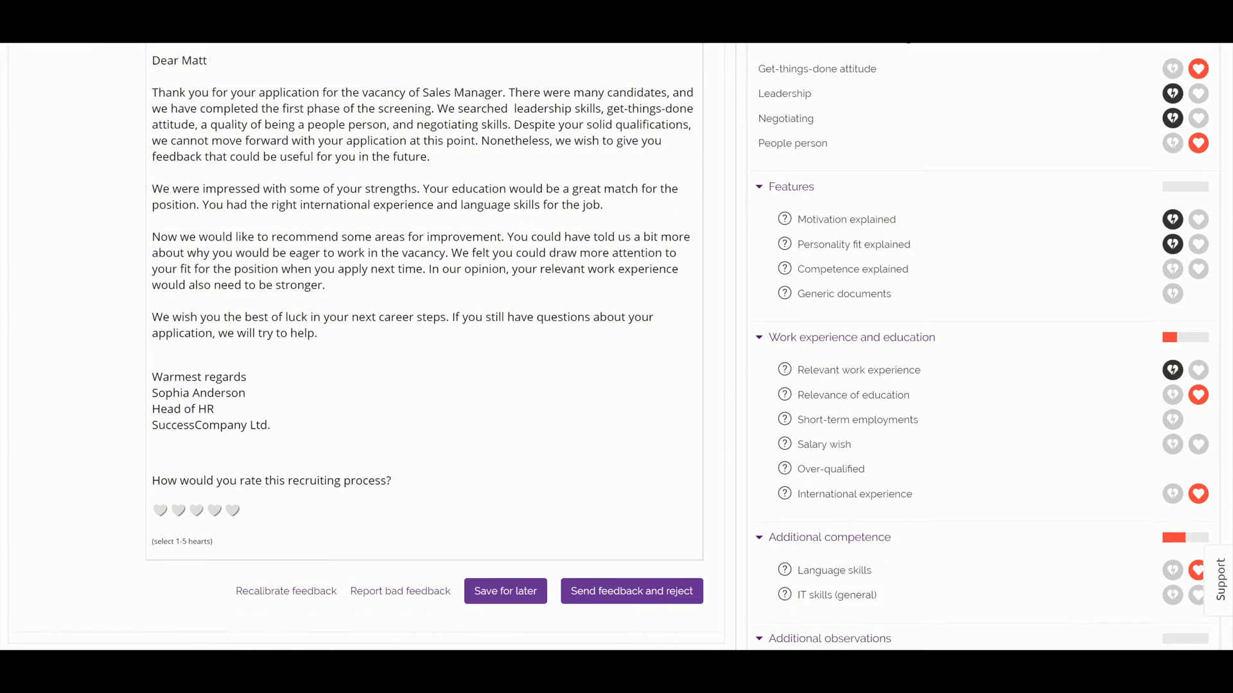
{"action": "scroll", "scroll_direction": "down", "scroll_amount": 3}
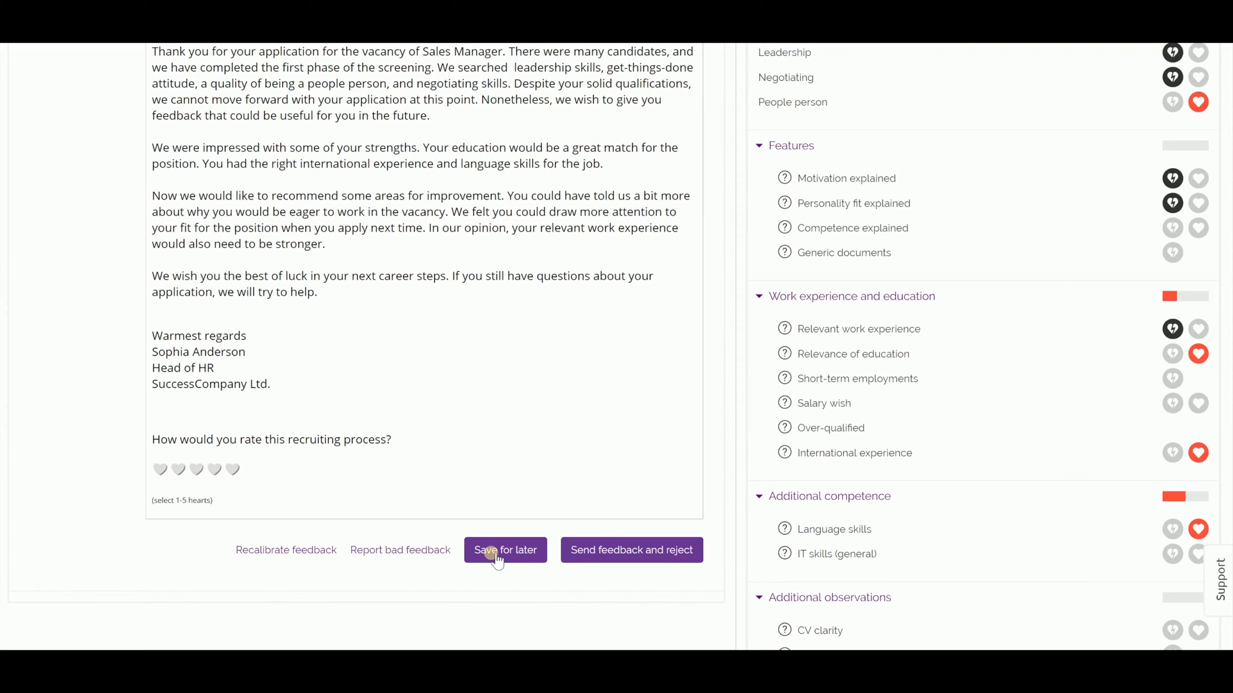
{"action": "mouse_move", "coordinate": [603, 565]}
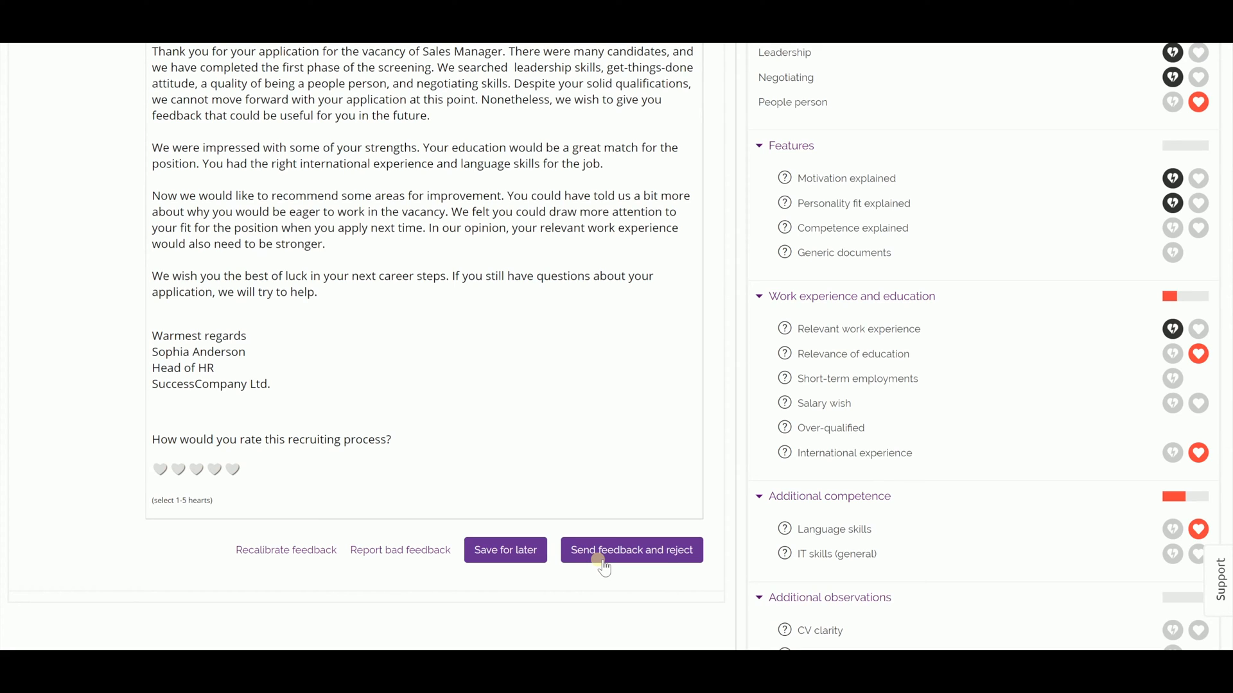
Send the feedback email and reject the candidate
{"action": "left_click", "coordinate": [630, 549]}
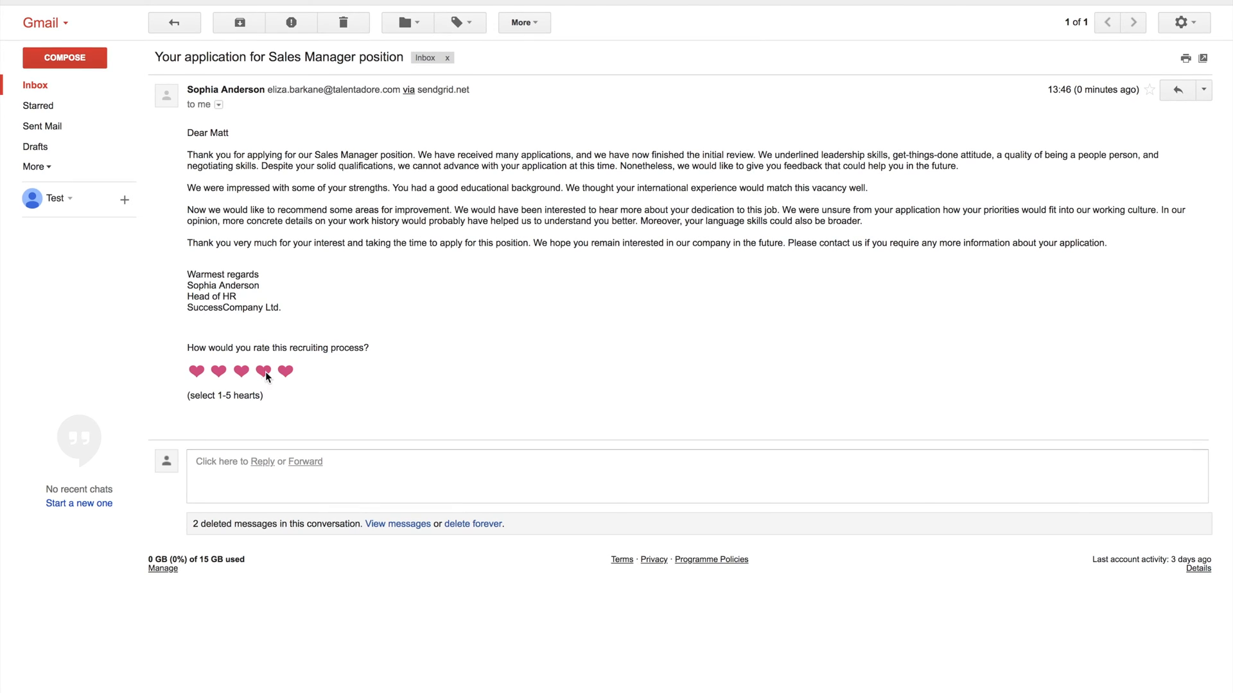
Rate the recruiting process four hearts with the comment 'Awesome feedback!' and submit it
{"action": "left_click", "coordinate": [263, 372]}
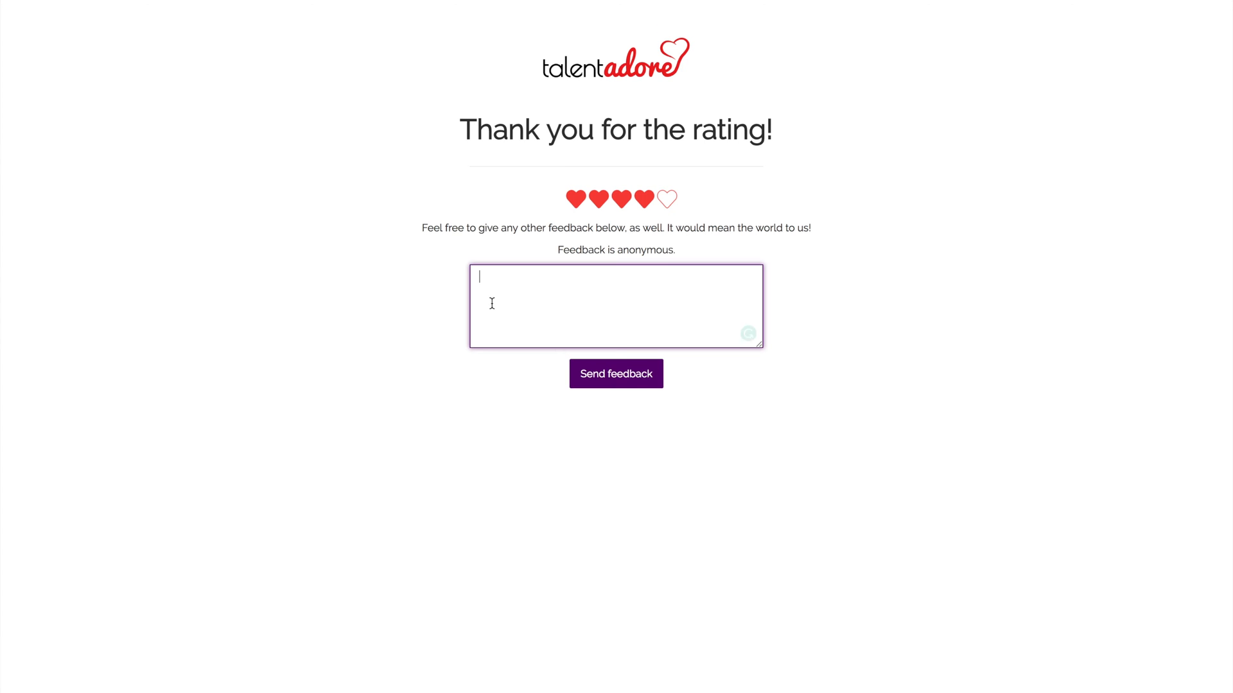
{"action": "type", "text": "Awesome ."}
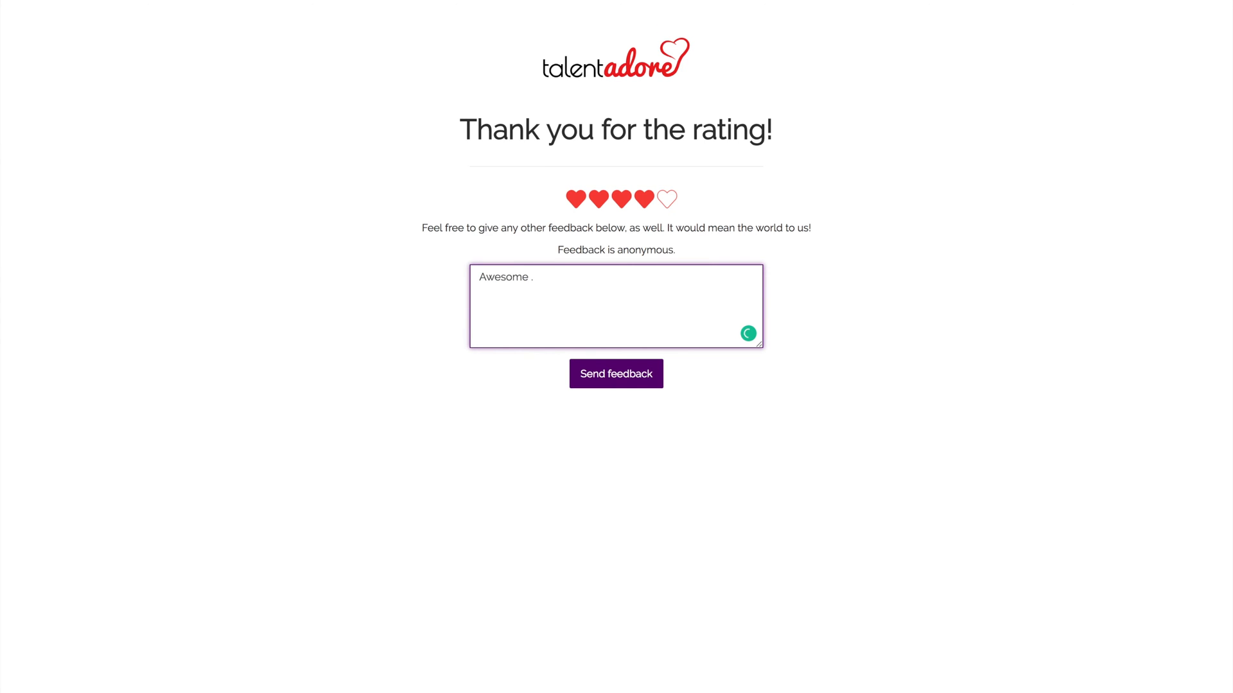
{"action": "type", "text": "feedback!"}
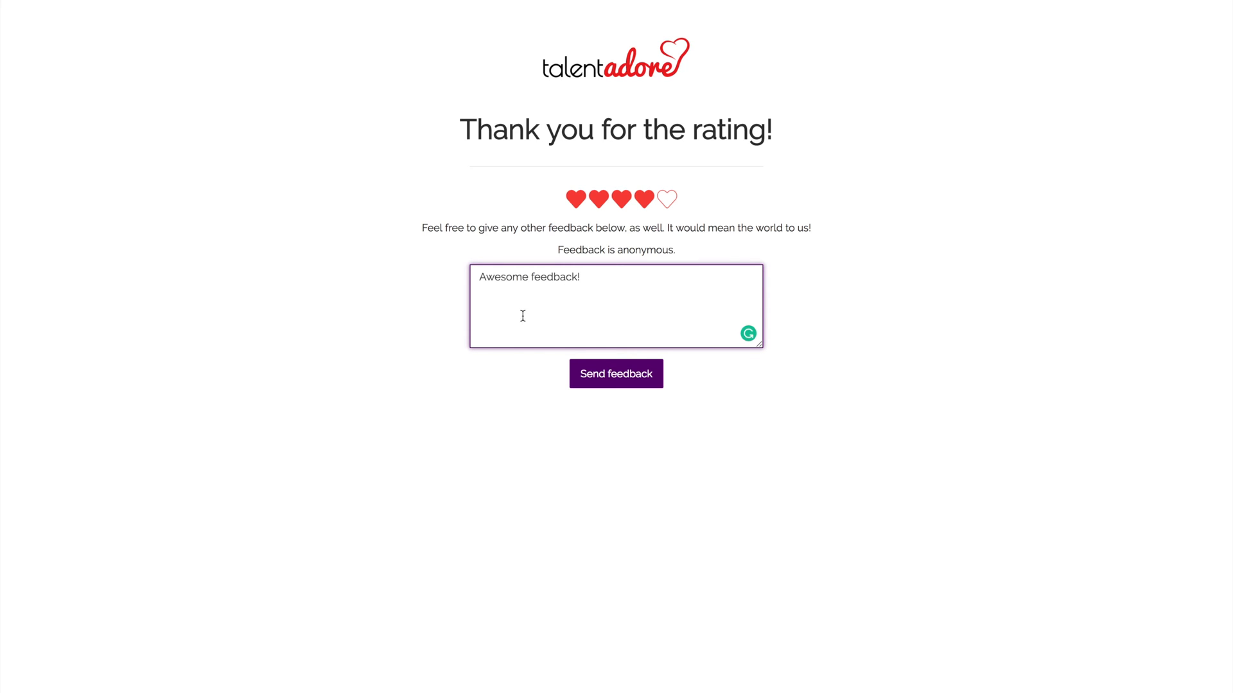
{"action": "left_click", "coordinate": [615, 374]}
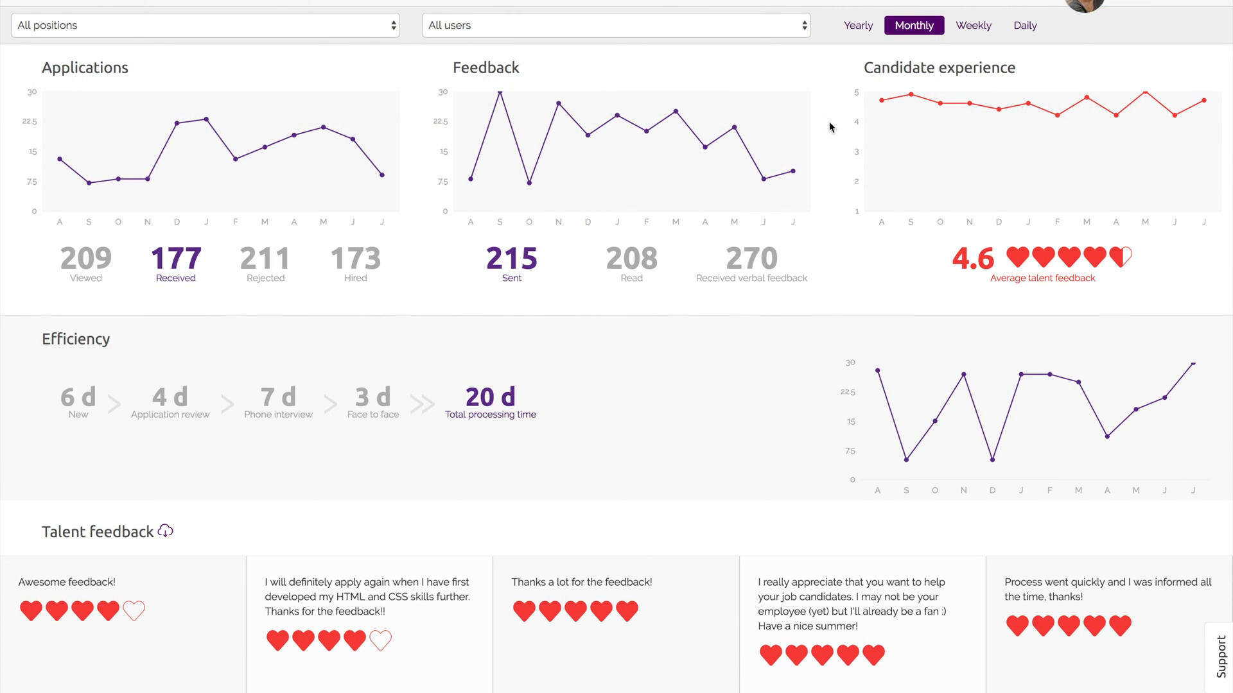
{"action": "mouse_move", "coordinate": [1030, 107]}
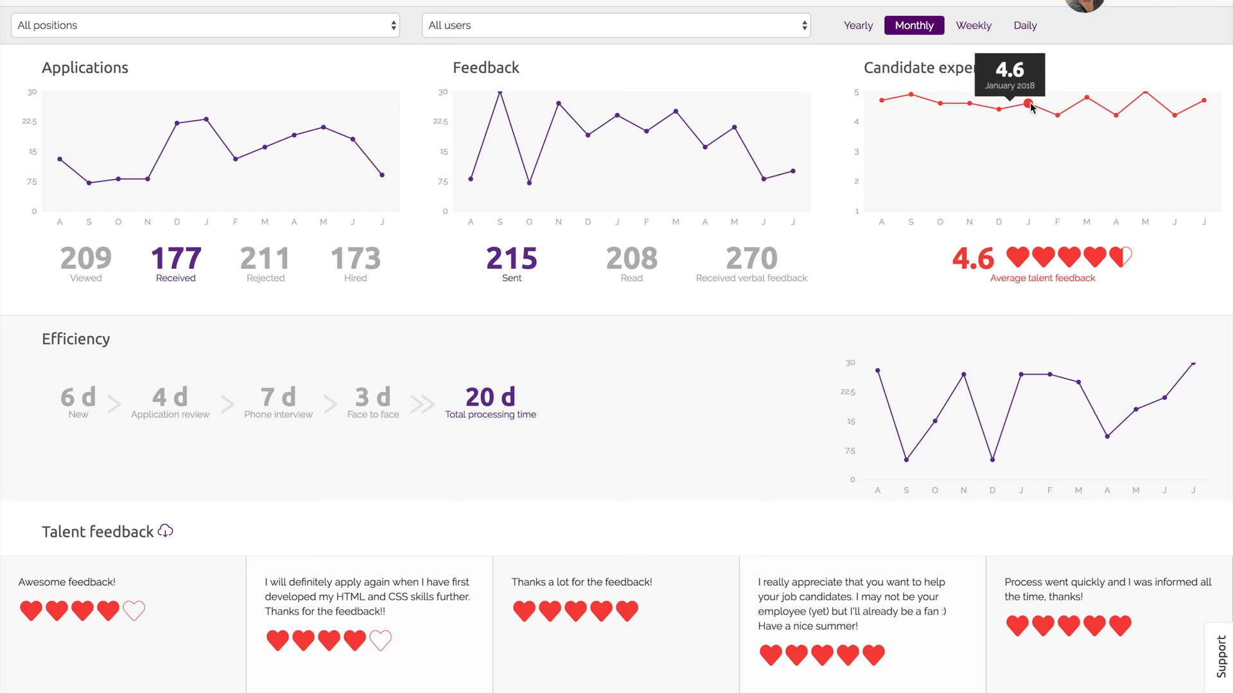
{"action": "mouse_move", "coordinate": [1114, 118]}
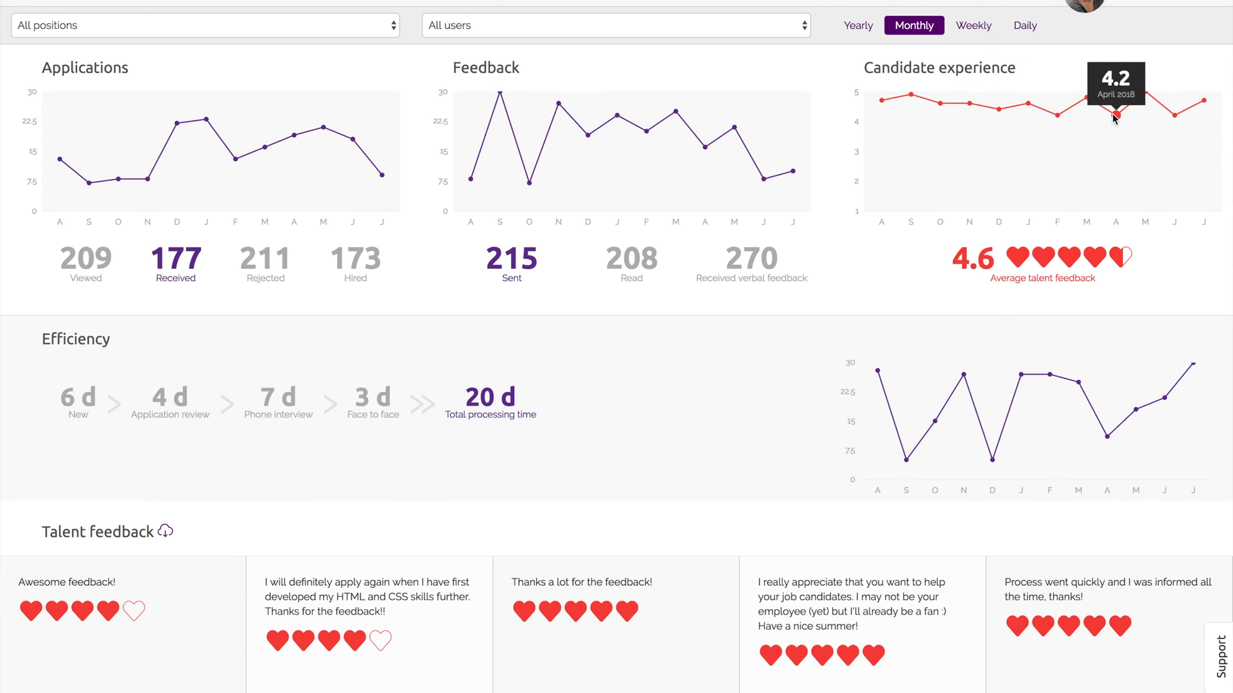
{"action": "mouse_move", "coordinate": [966, 288]}
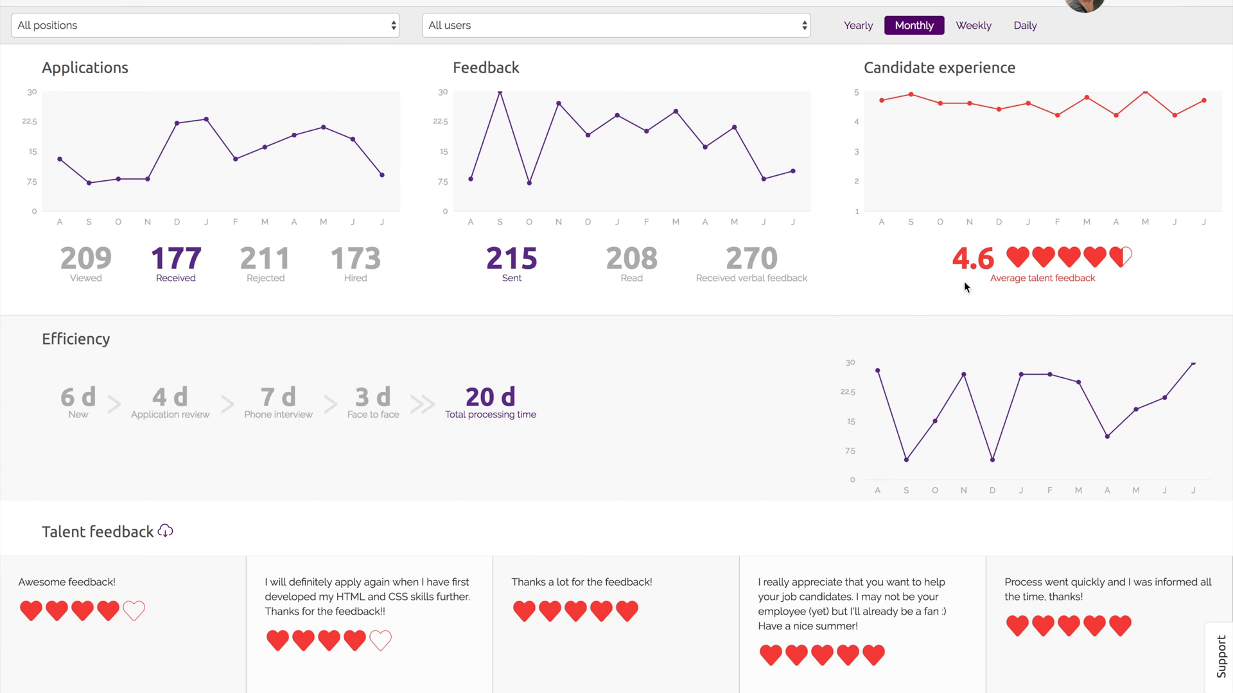
{"action": "mouse_move", "coordinate": [12, 629]}
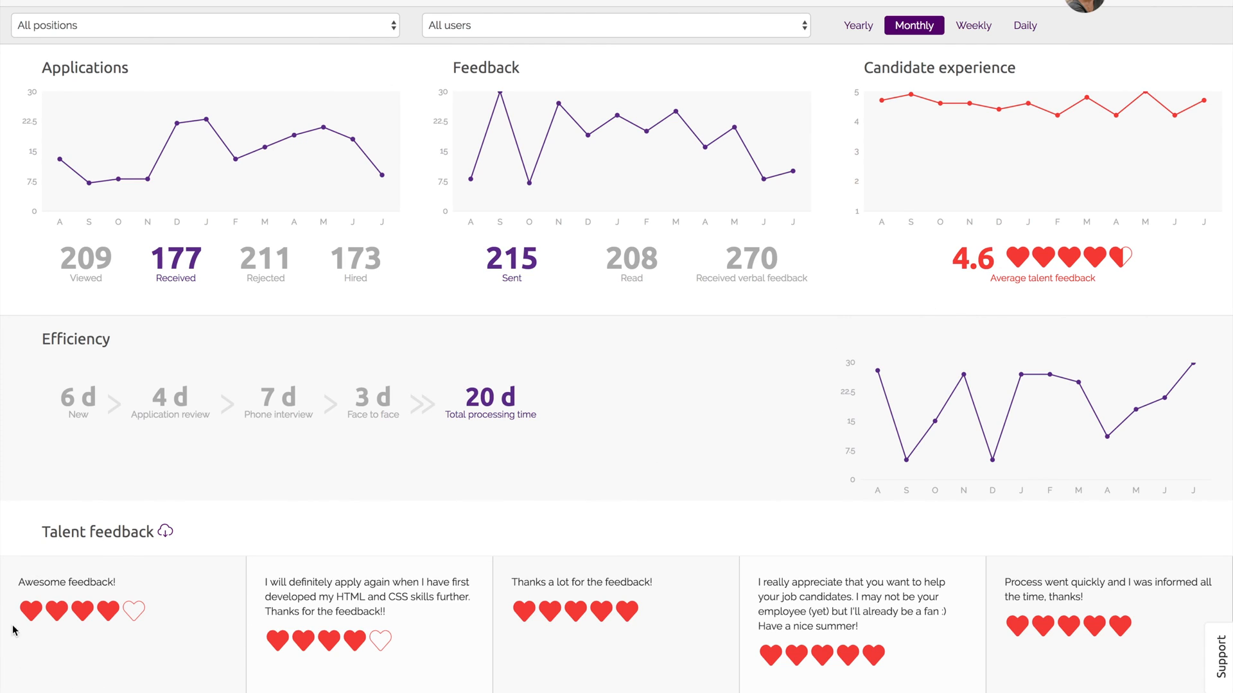
{"action": "mouse_move", "coordinate": [195, 632]}
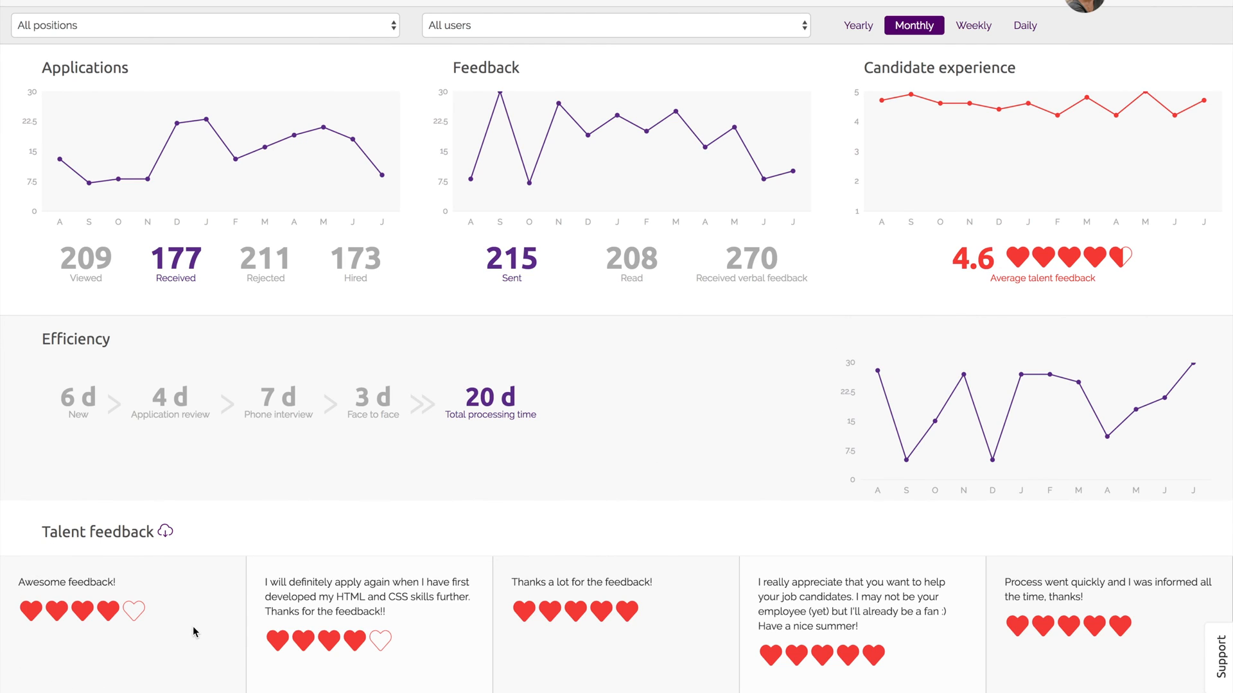